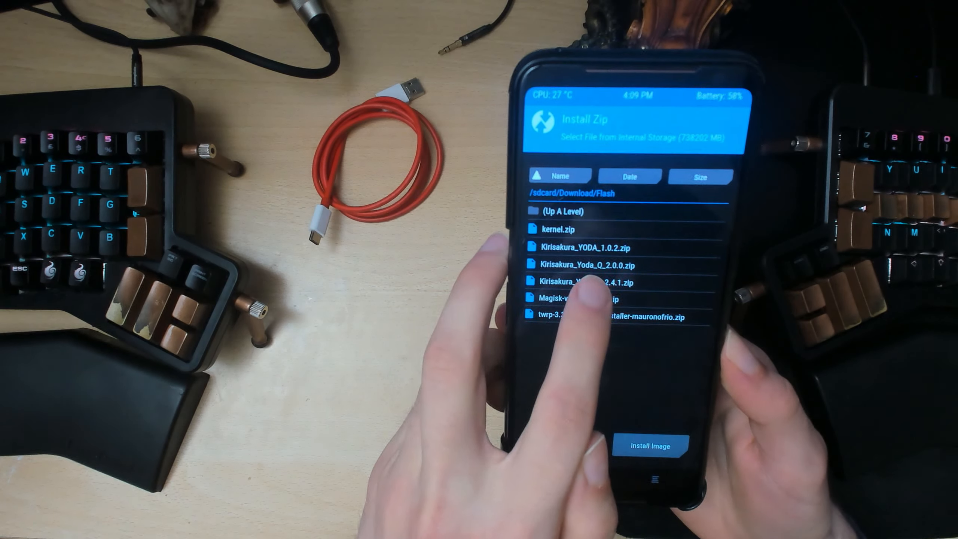
Select the Kirisakura kernel zip in /sdcard/Download/Flash for flashing.
left_click(584, 281)
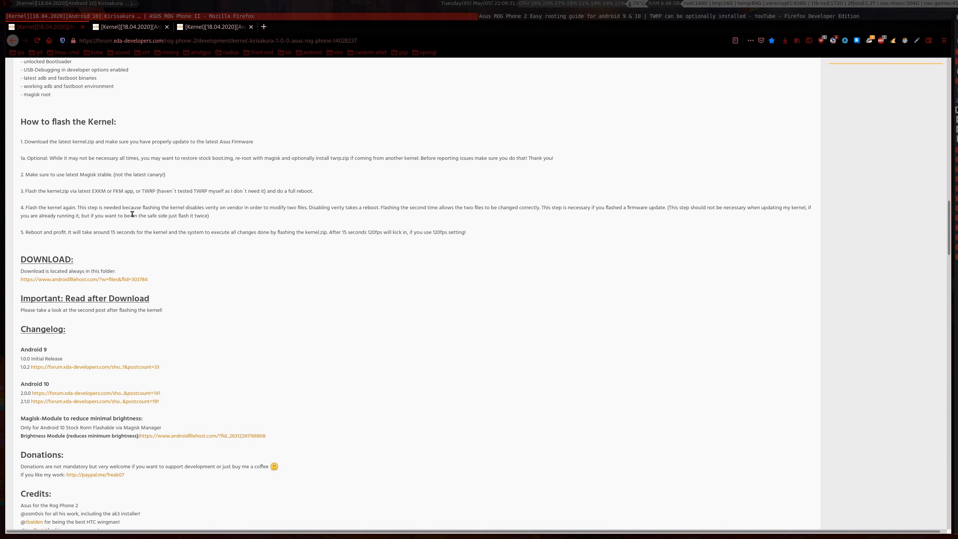
mouse_move(52, 203)
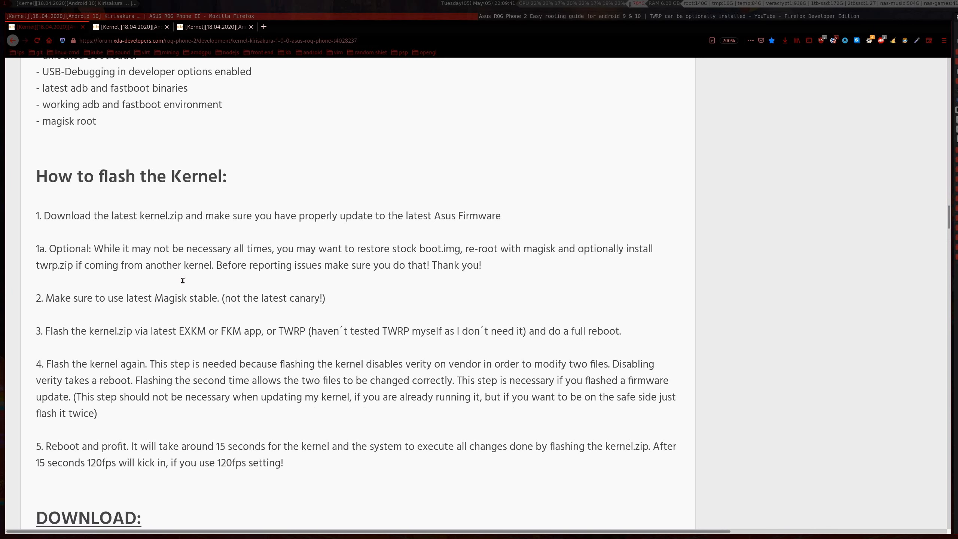
Scroll to 'How to flash the Kernel' and highlight step 4 about flashing the kernel twice.
scroll("down", 3)
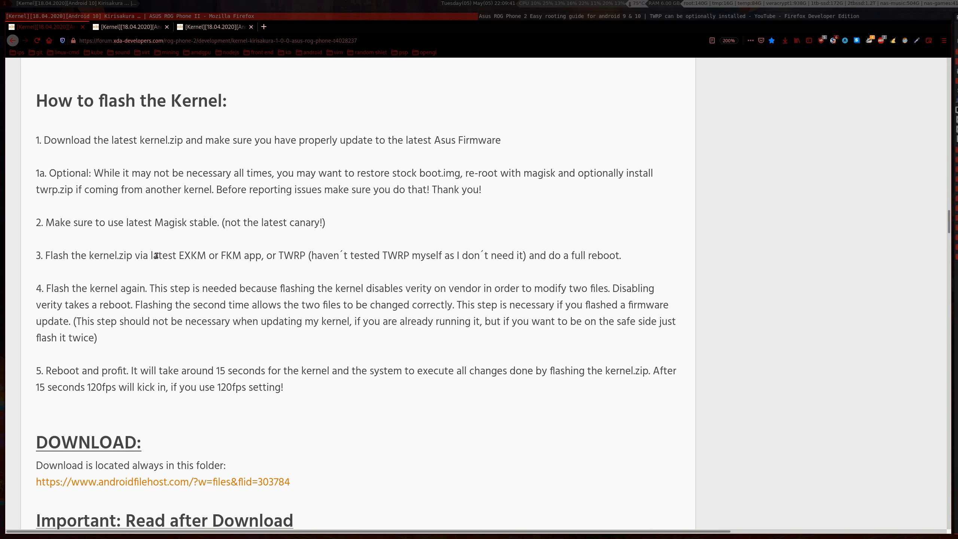
mouse_move(63, 290)
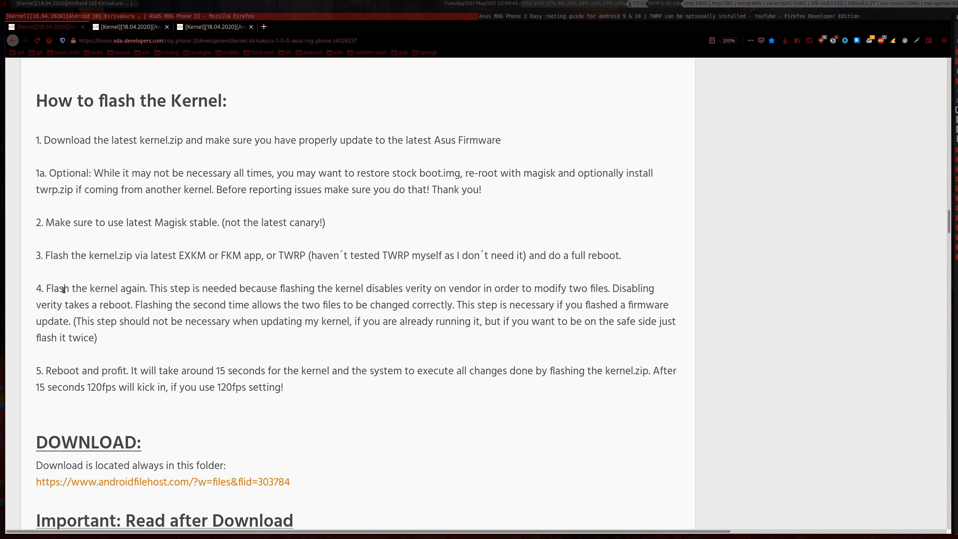
left_click_drag(150, 288, 361, 287)
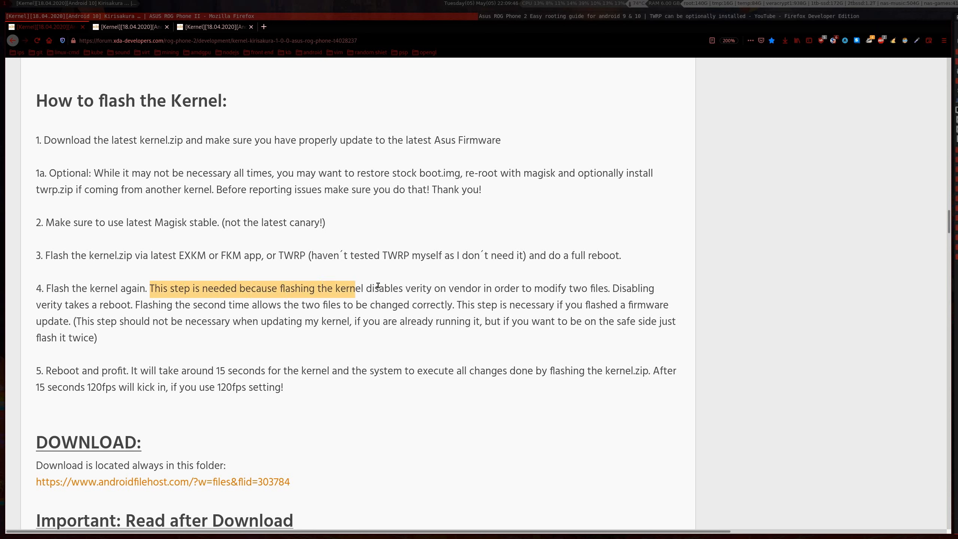